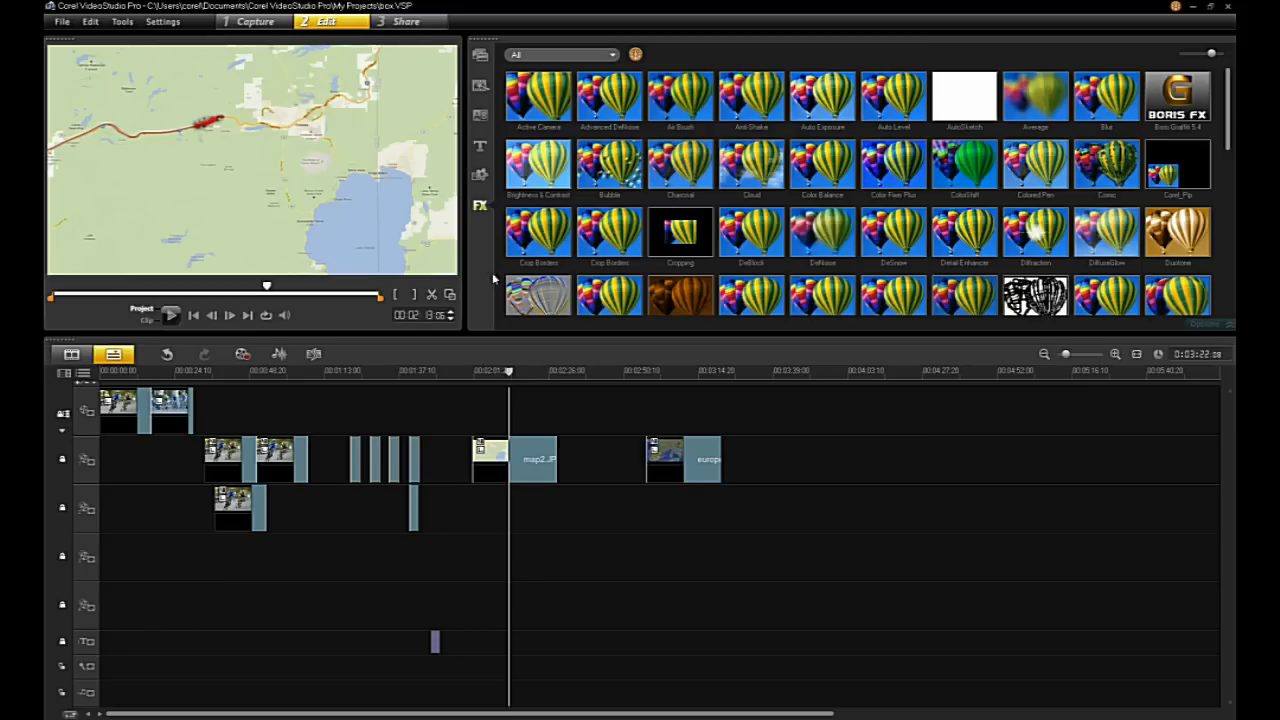
mouse_move(328, 344)
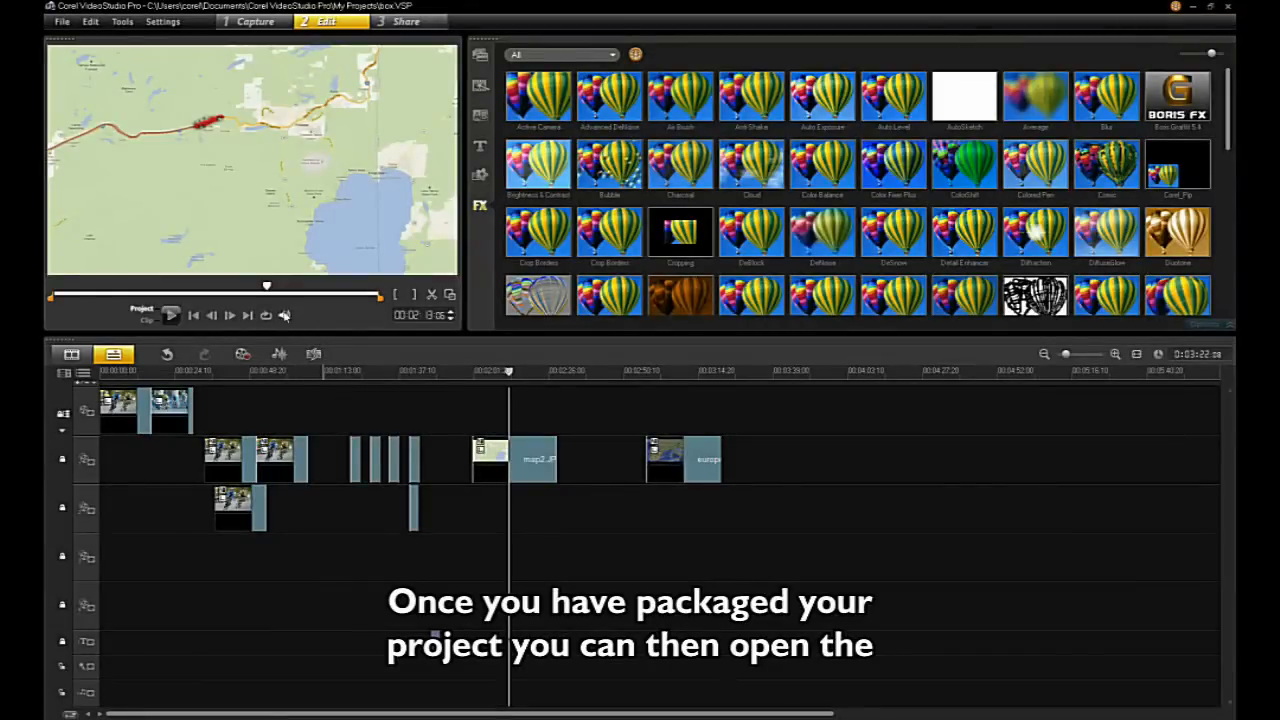
mouse_move(240, 304)
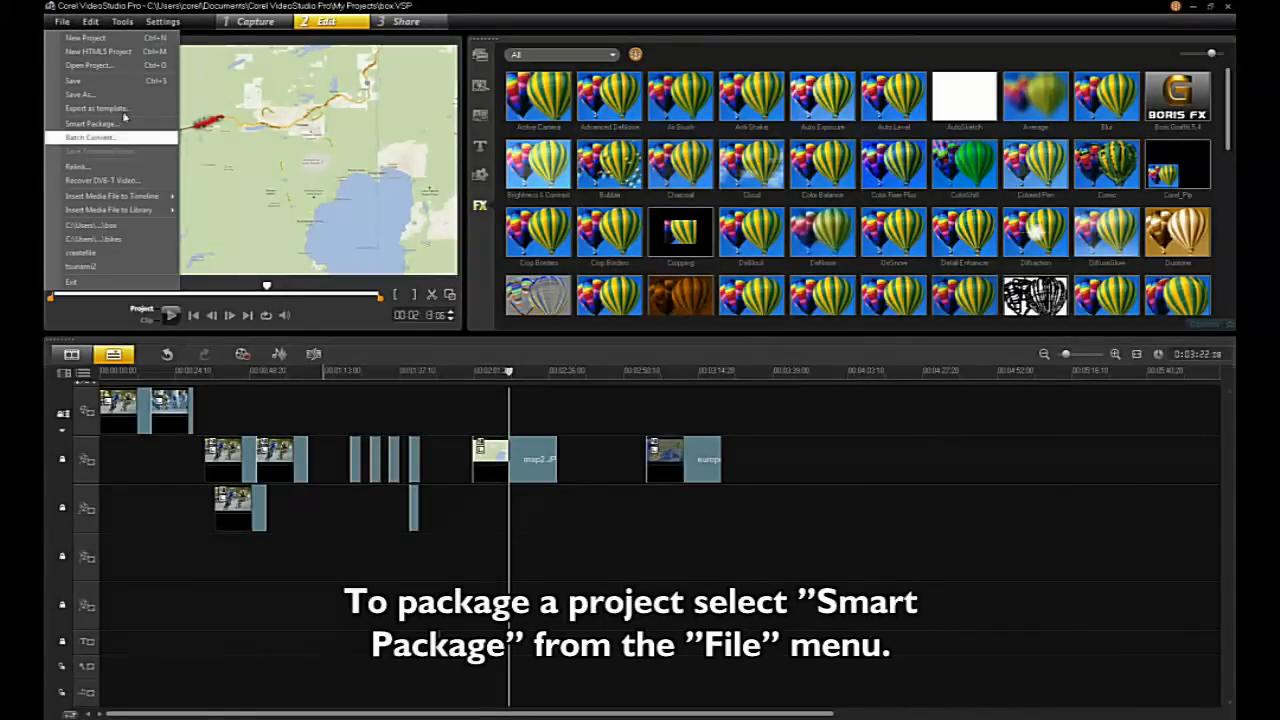
- Start Smart Package from the File menu and agree to save the box project first
click(92, 124)
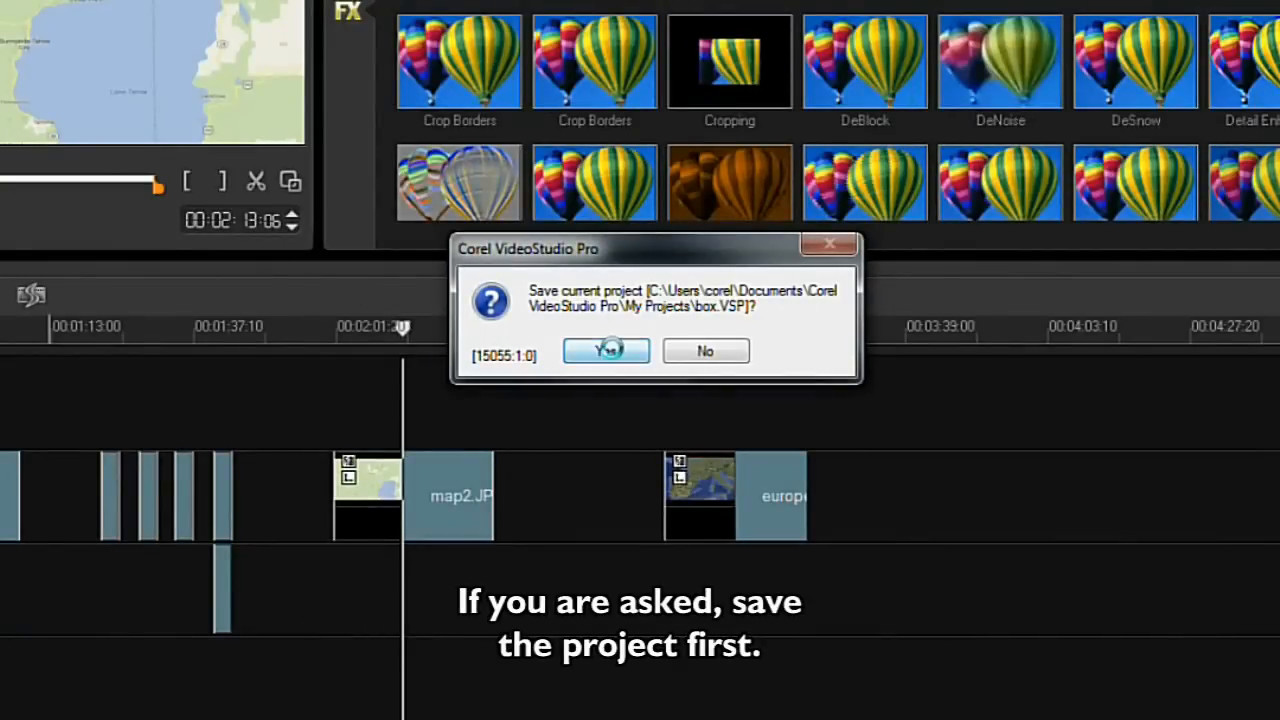
click(604, 350)
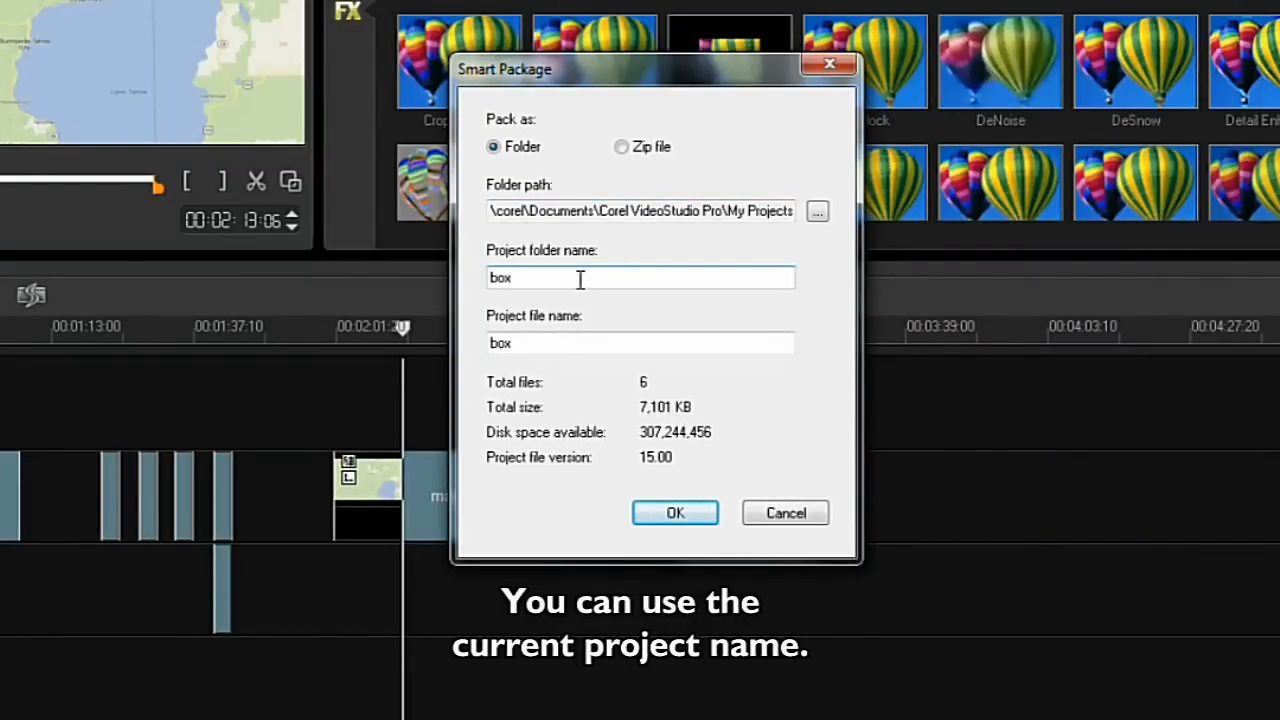
- Keep box as the folder and file name and choose Zip file as the package type
click(584, 342)
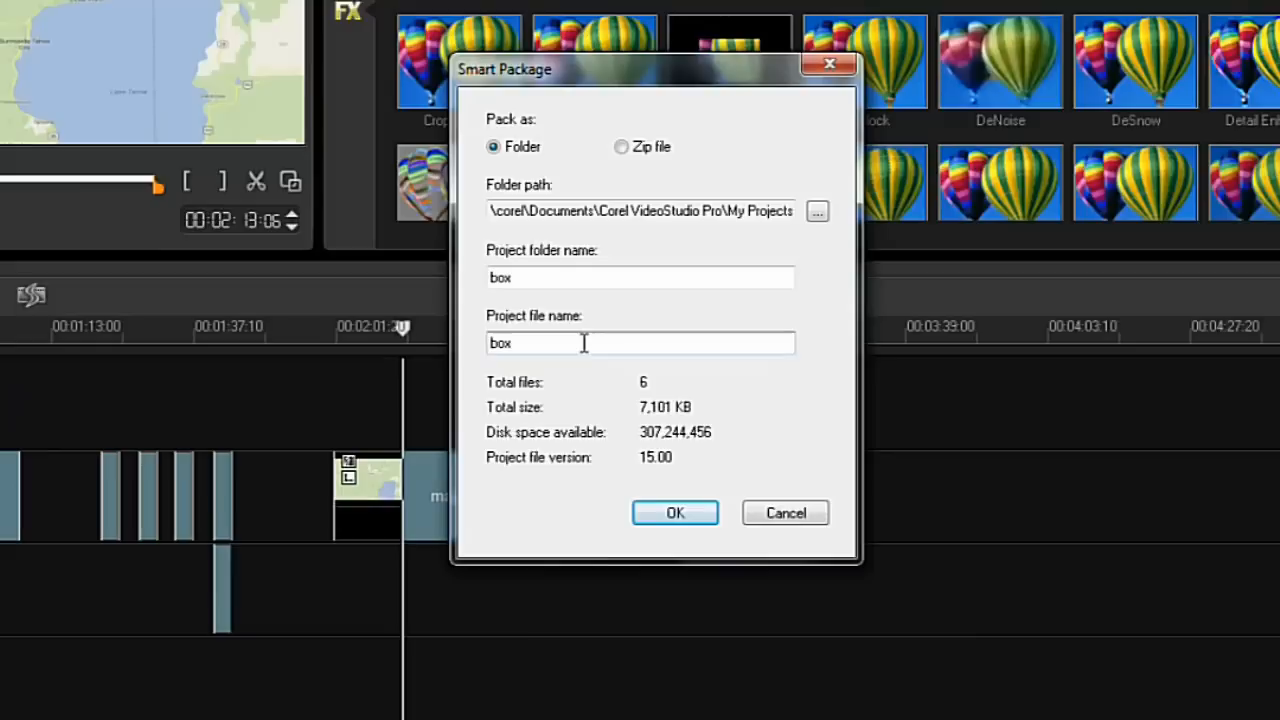
click(620, 148)
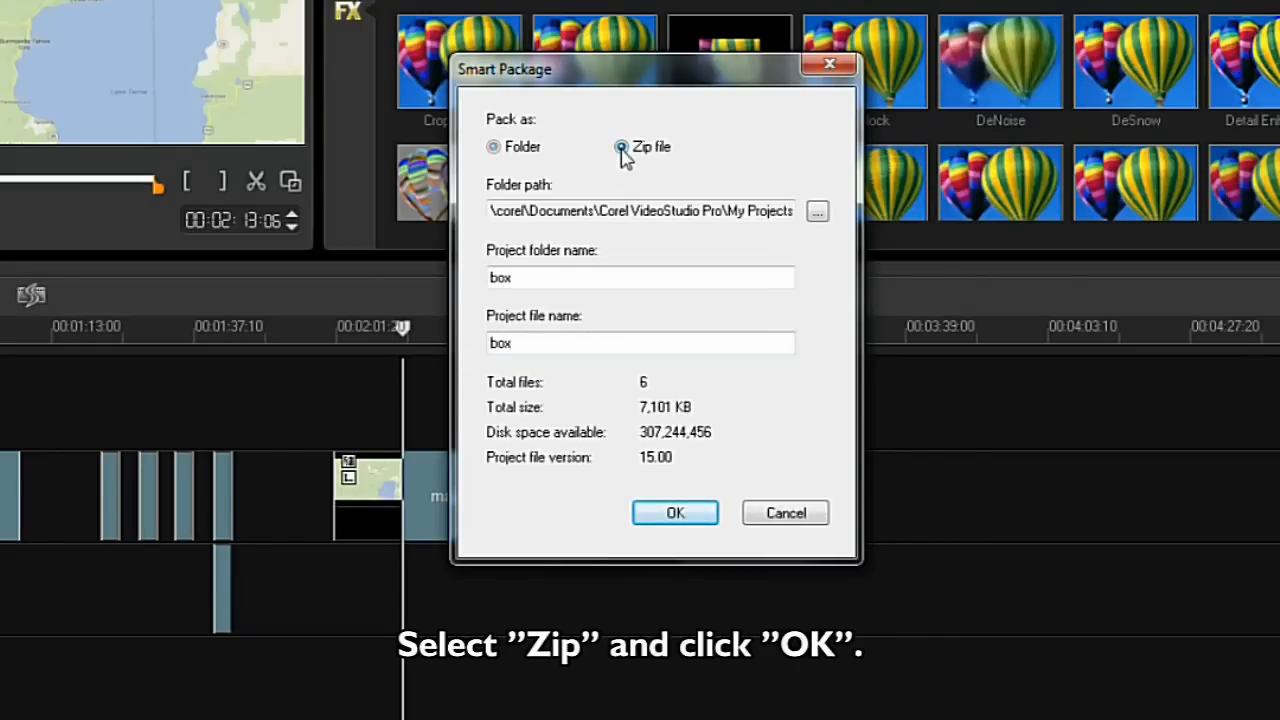
click(620, 148)
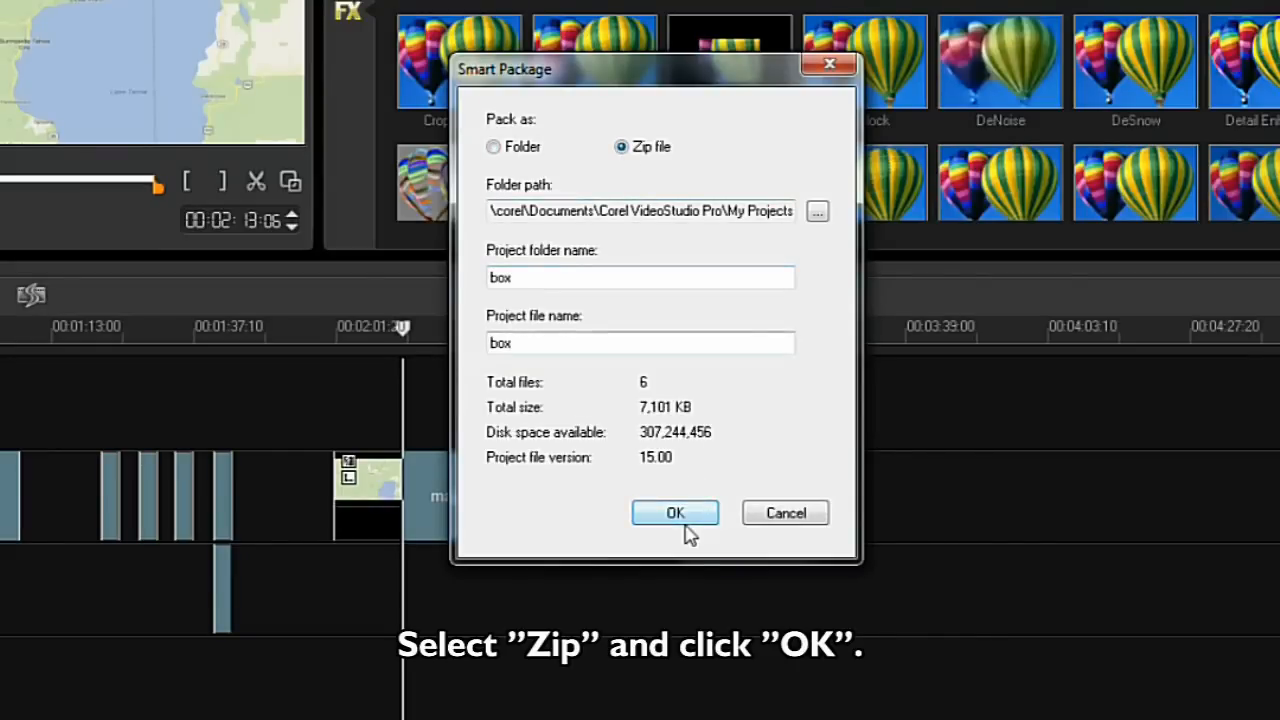
- Proceed to the zip options, review compression methods and keep Legacy (Zip 2.0 compatible)
click(676, 512)
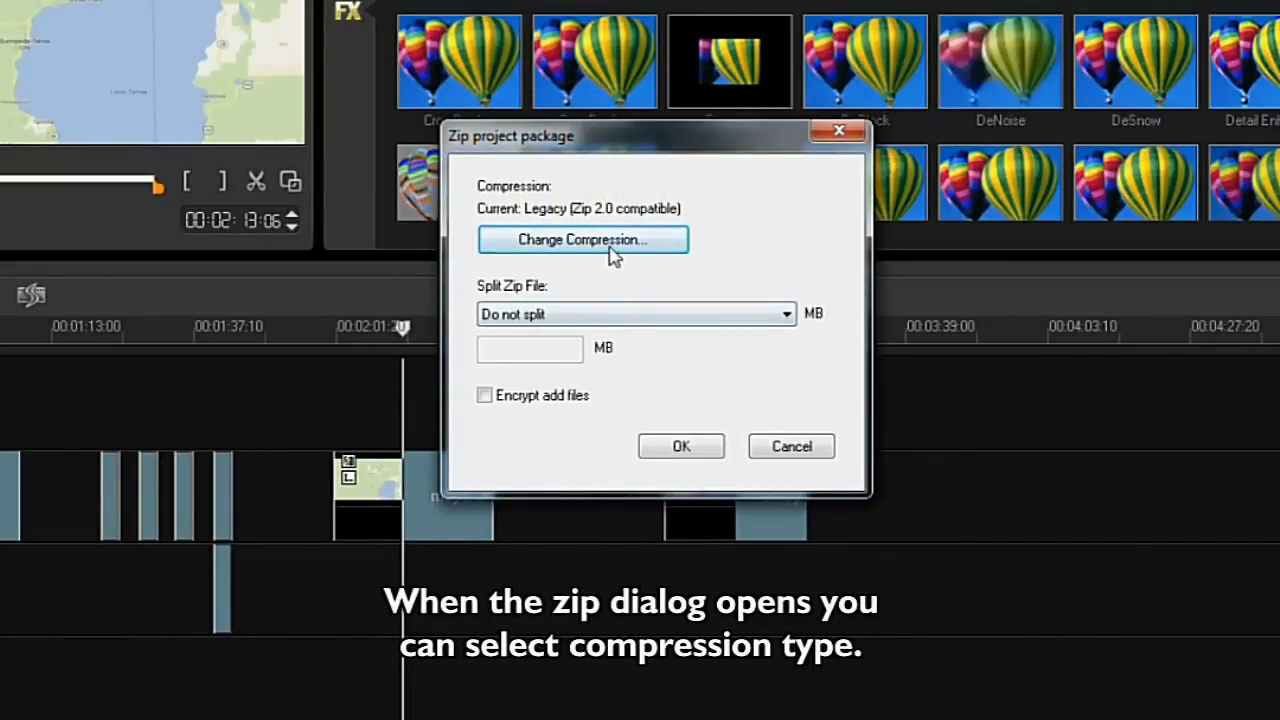
click(582, 240)
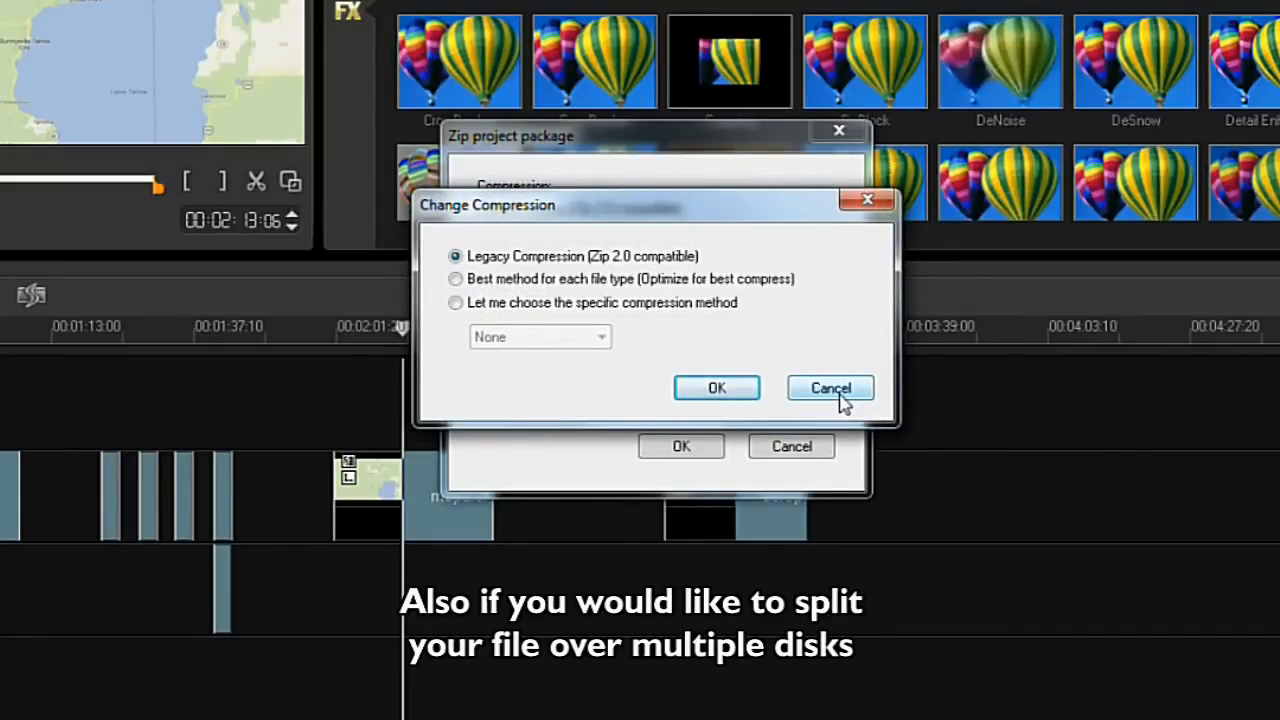
click(830, 388)
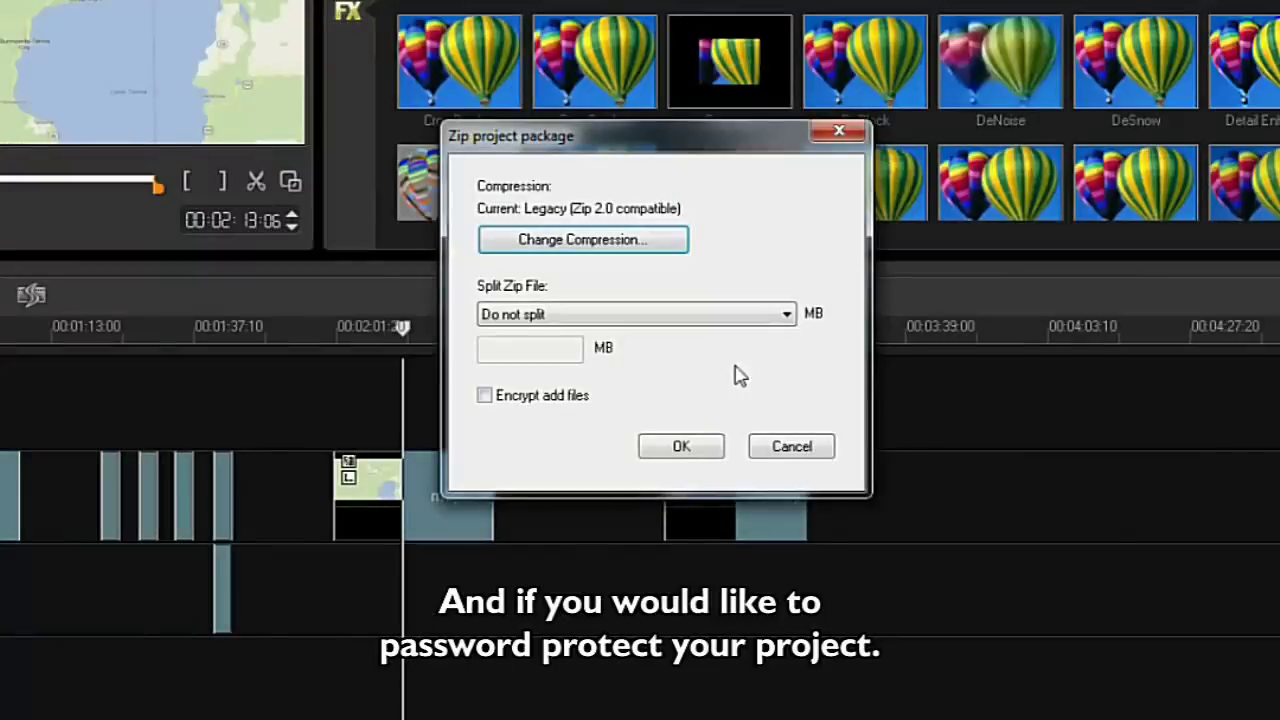
mouse_move(724, 380)
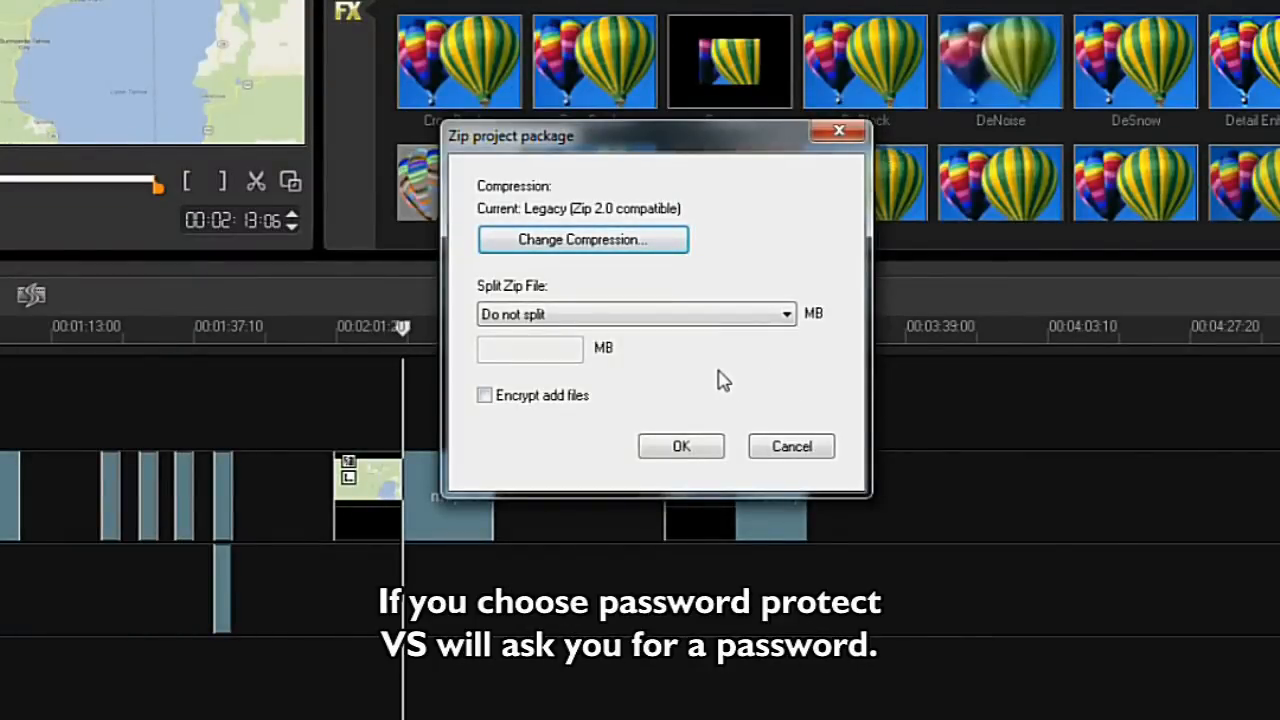
mouse_move(704, 384)
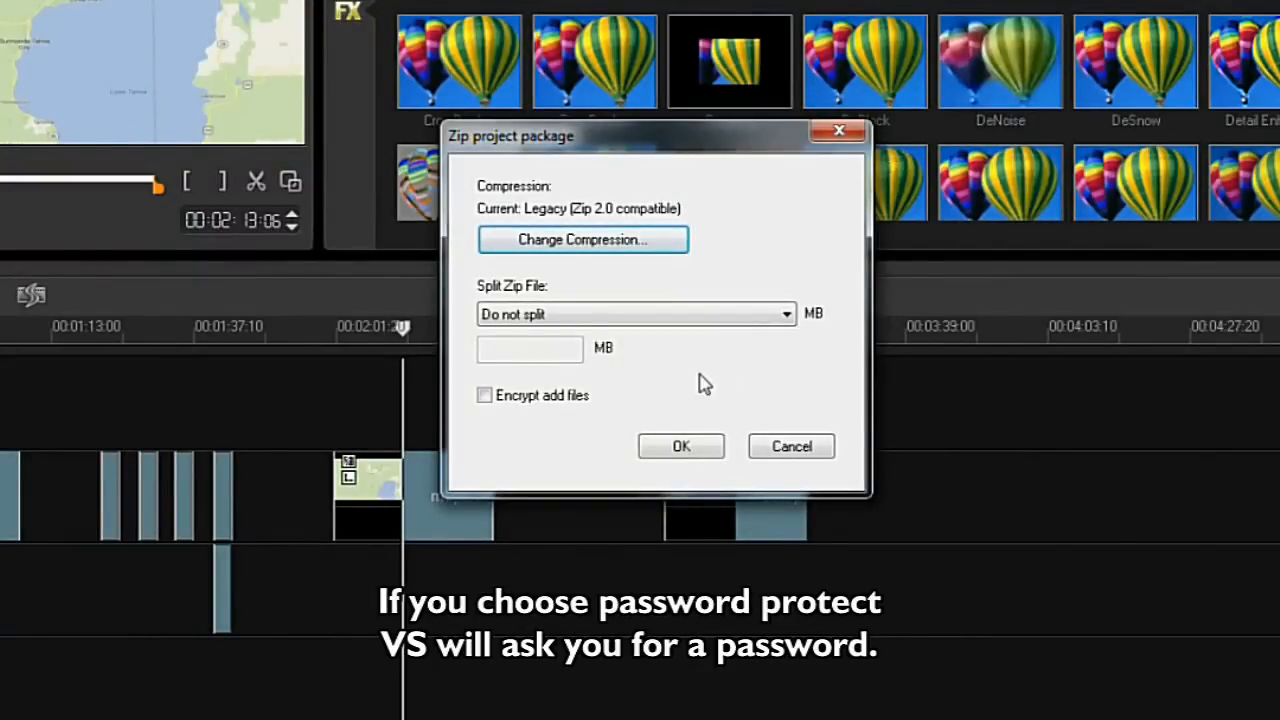
- Enable Encrypt added files so the password dialog appears with Zip 2.0 compatible encryption
click(484, 396)
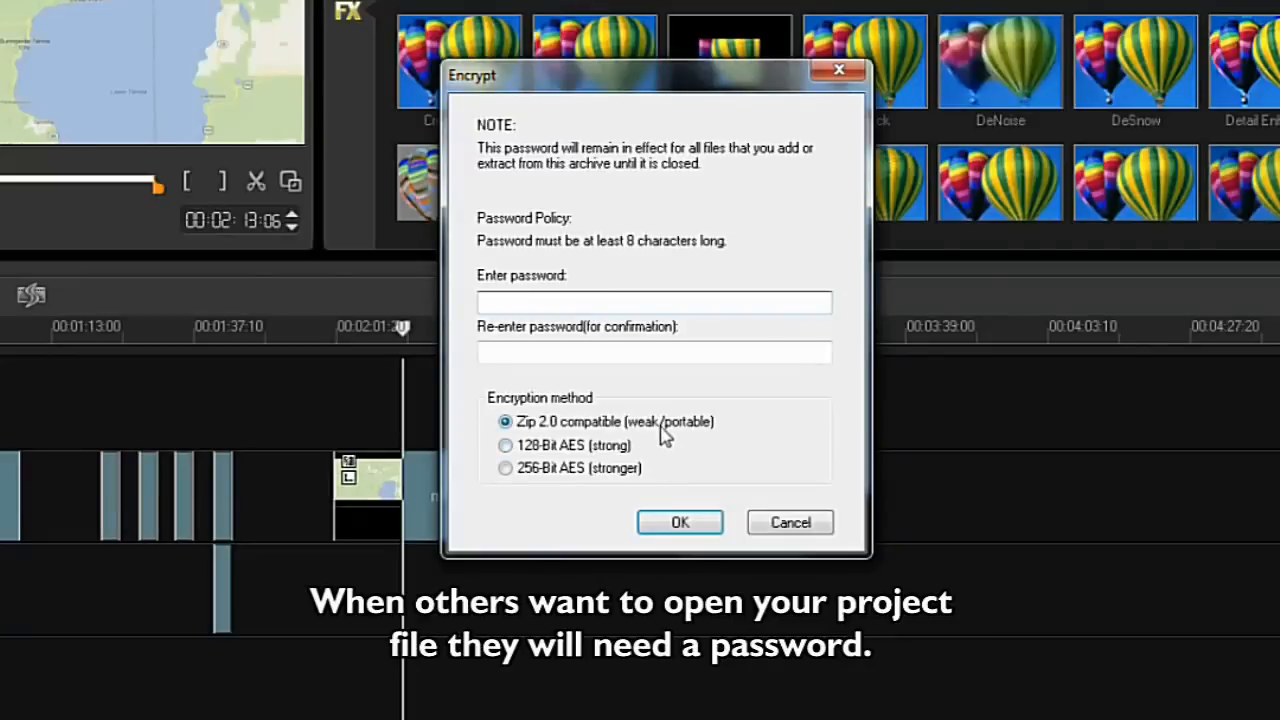
mouse_move(616, 410)
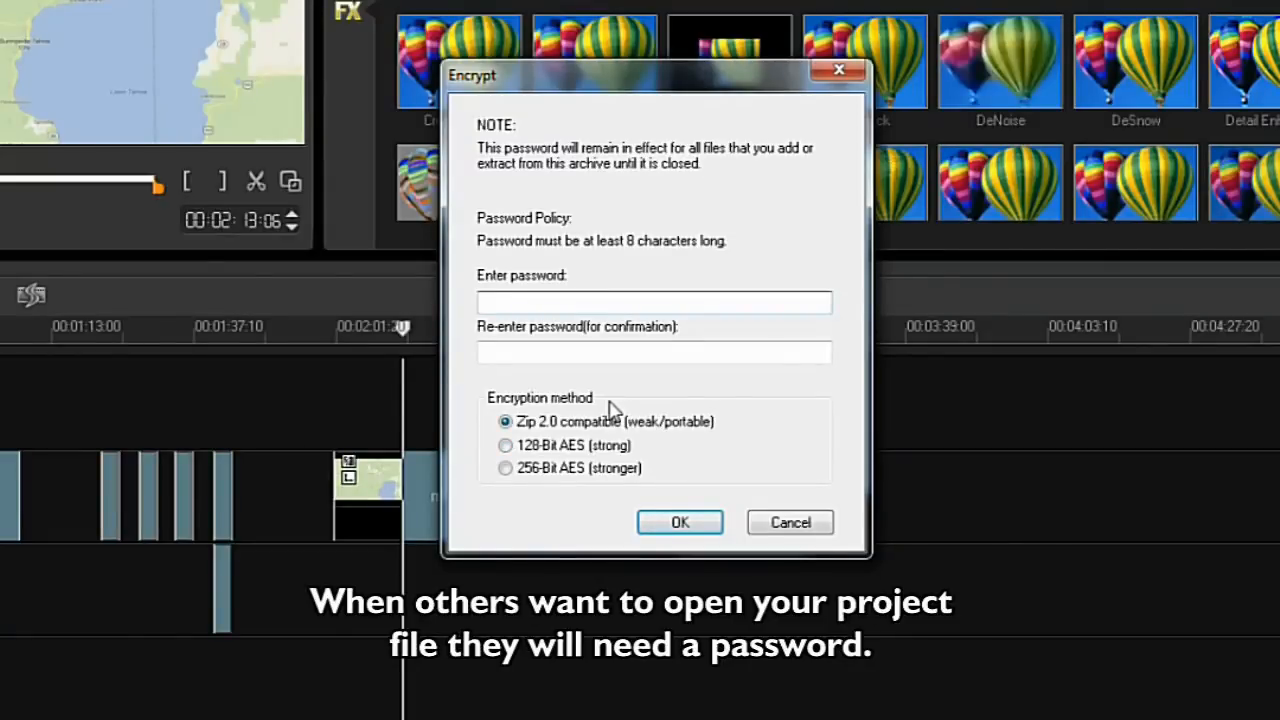